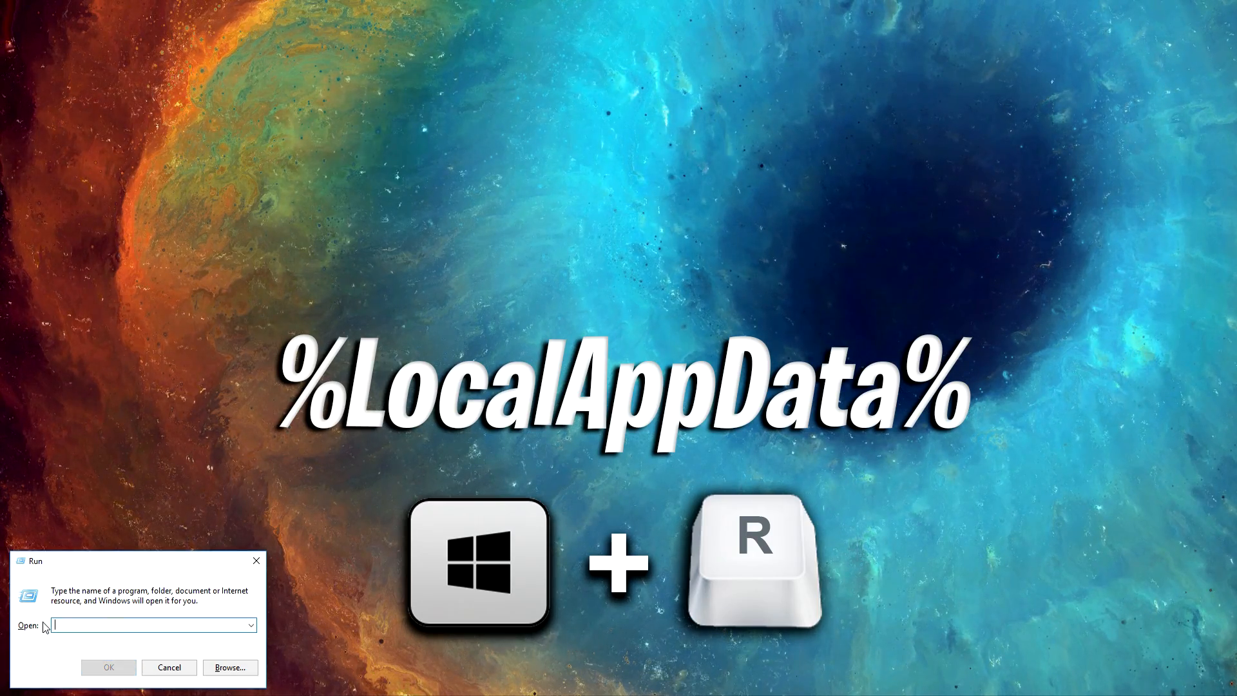
# Open the %localappdata% folder from the Run dialog
pyautogui.write('%localappdata')
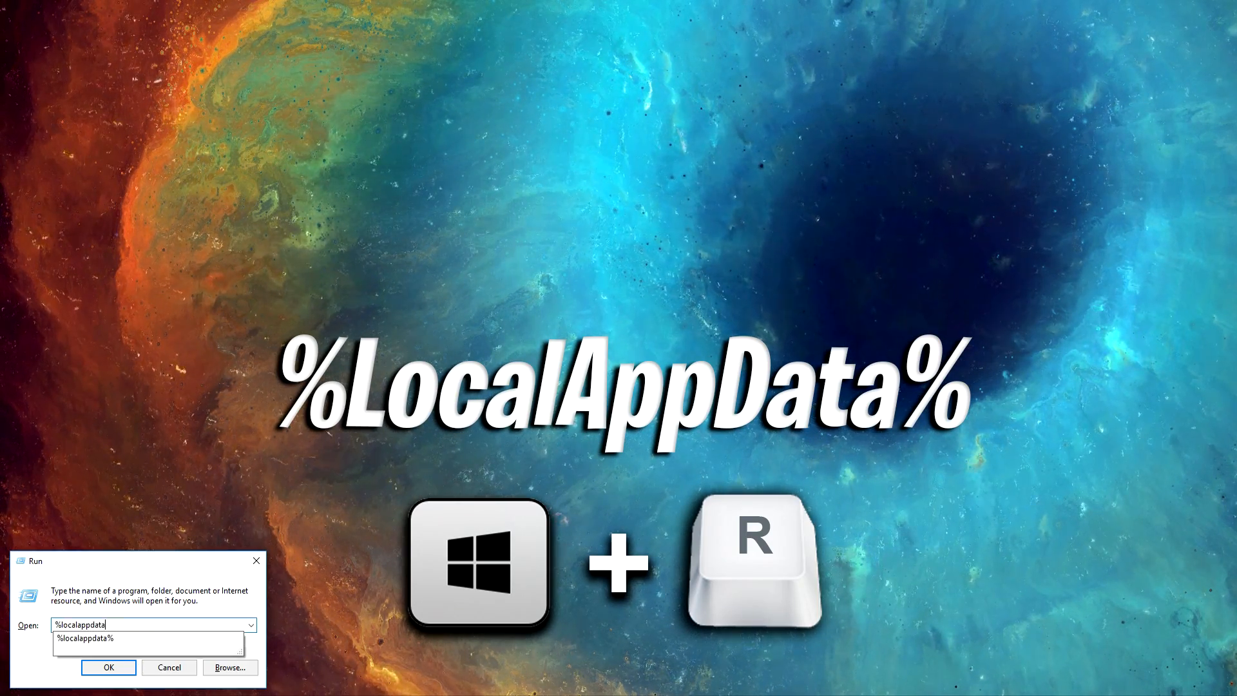
pyautogui.click(108, 667)
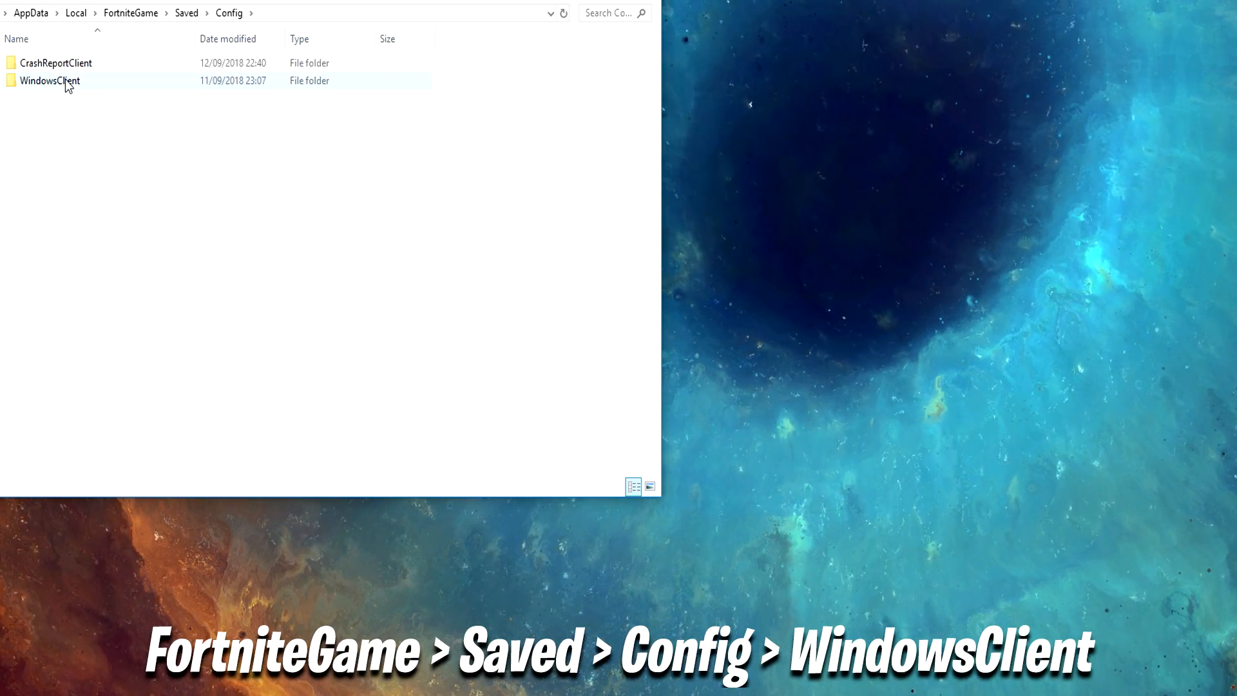
# Open GameUserSettings.ini from FortniteGame's WindowsClient config folder for editing
pyautogui.rightClick(60, 168)
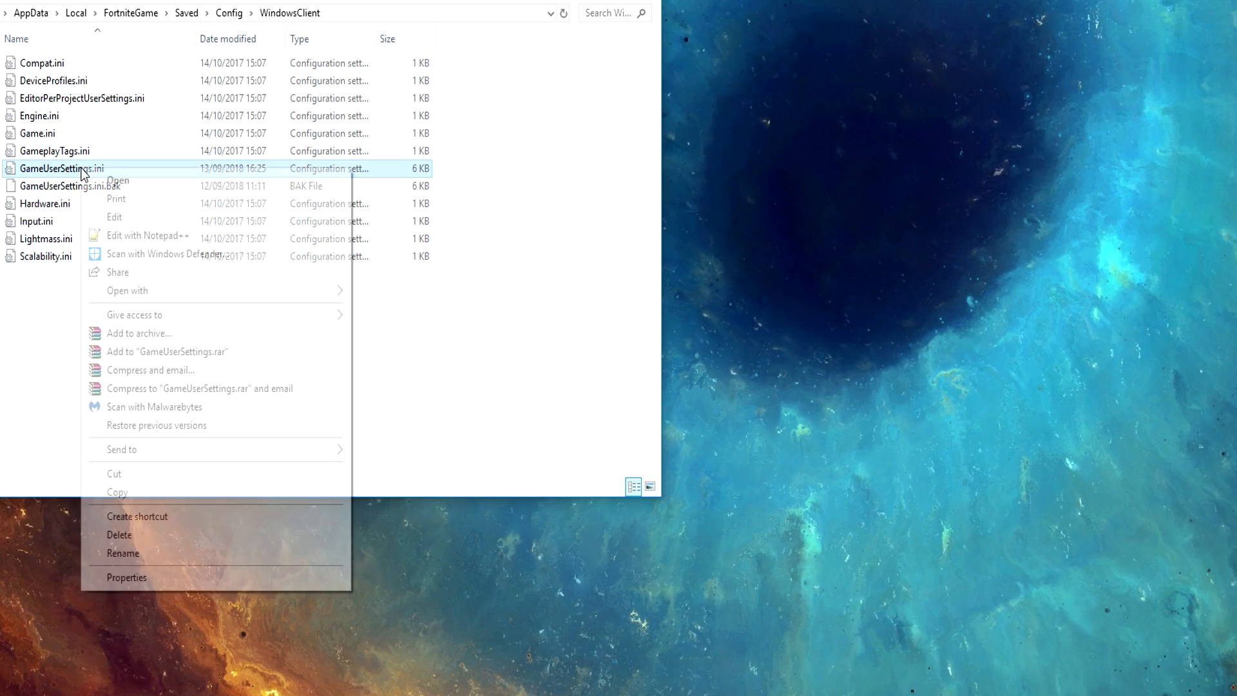
pyautogui.click(114, 217)
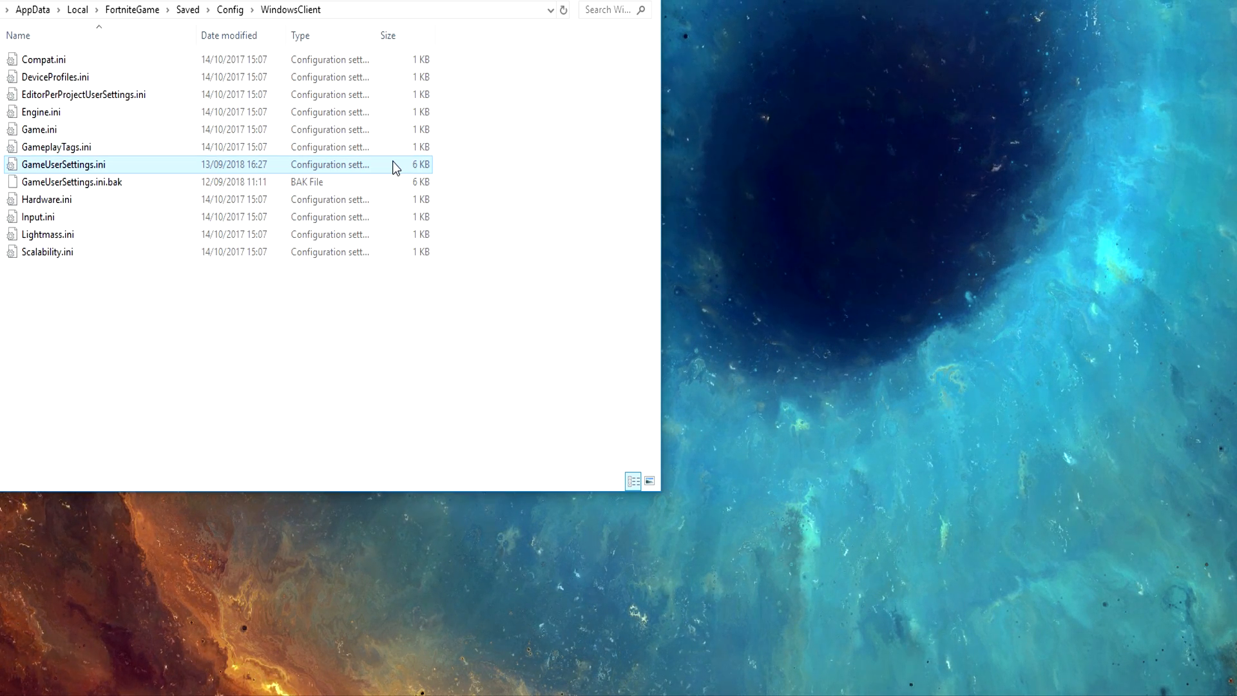
# Mark GameUserSettings.ini as Read-only in its Properties
pyautogui.rightClick(63, 165)
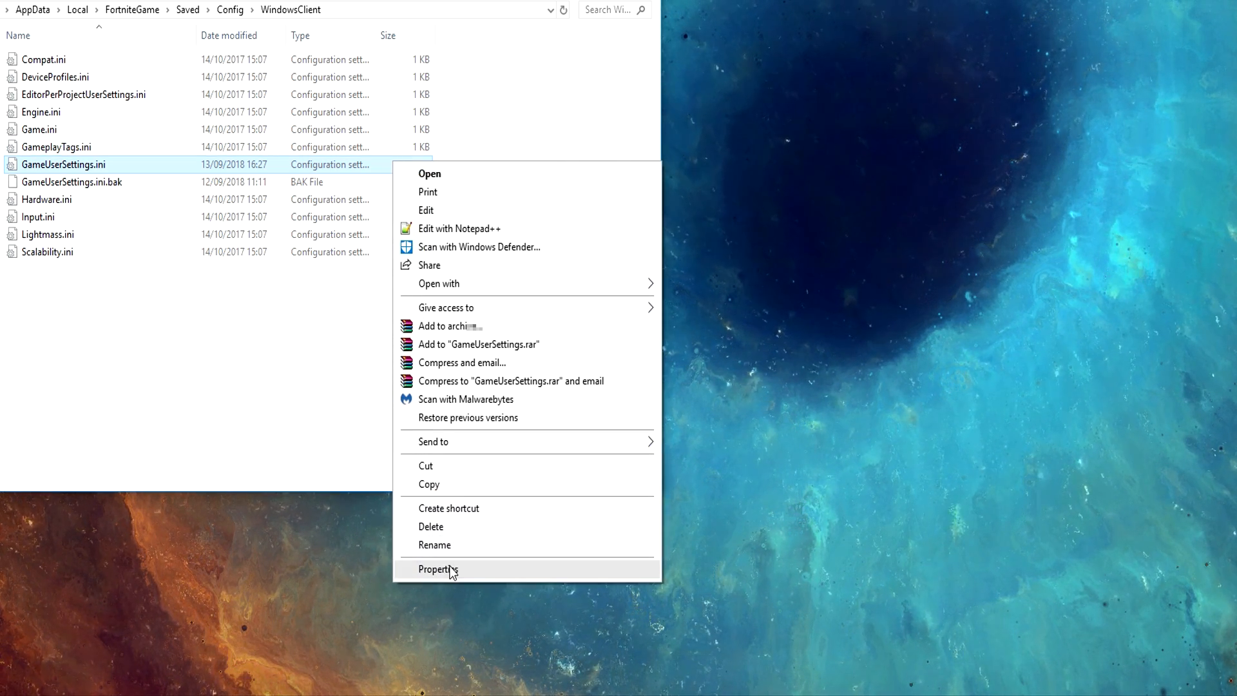
pyautogui.click(438, 568)
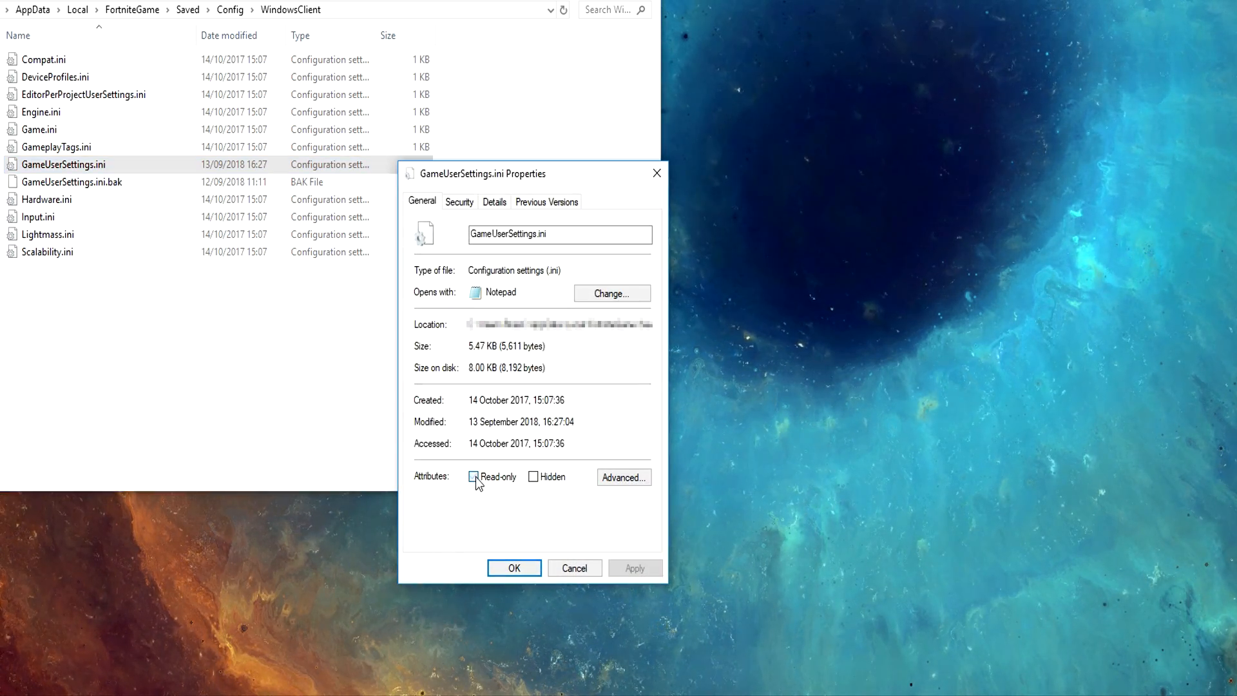
pyautogui.click(473, 477)
pyautogui.write('mouse s')
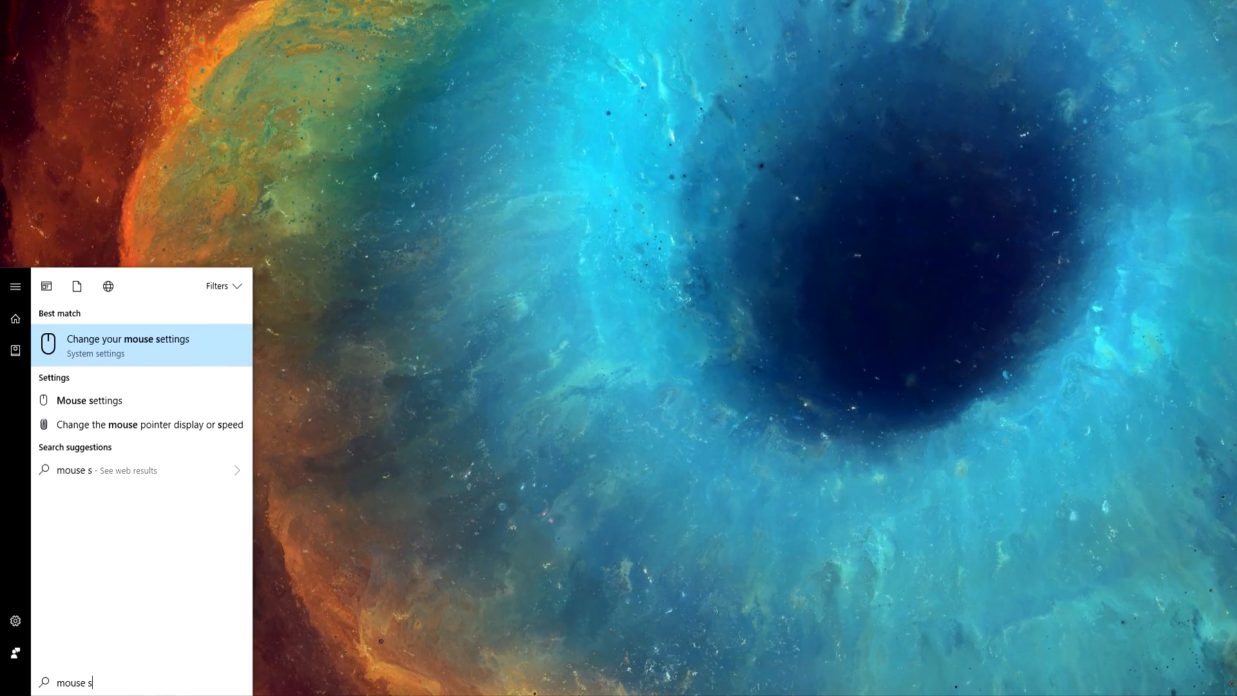
# Search Start for "mouse settings" and open the Change your mouse settings result
pyautogui.write('ettings')
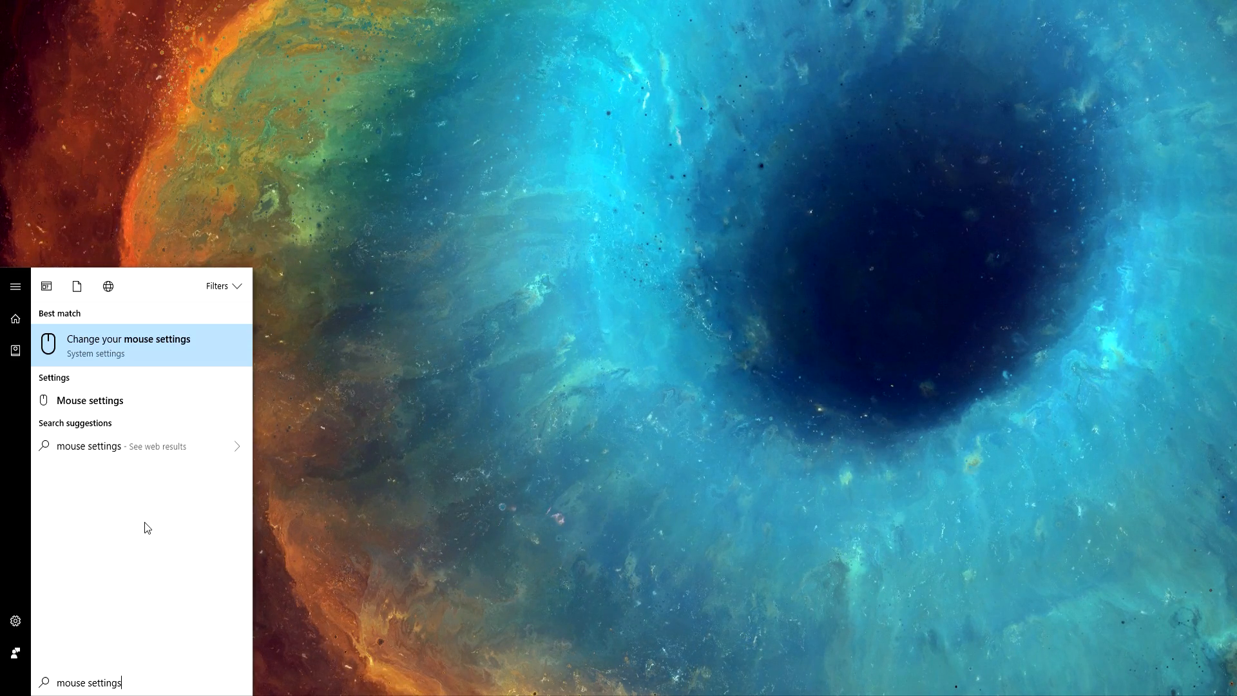
pyautogui.click(128, 344)
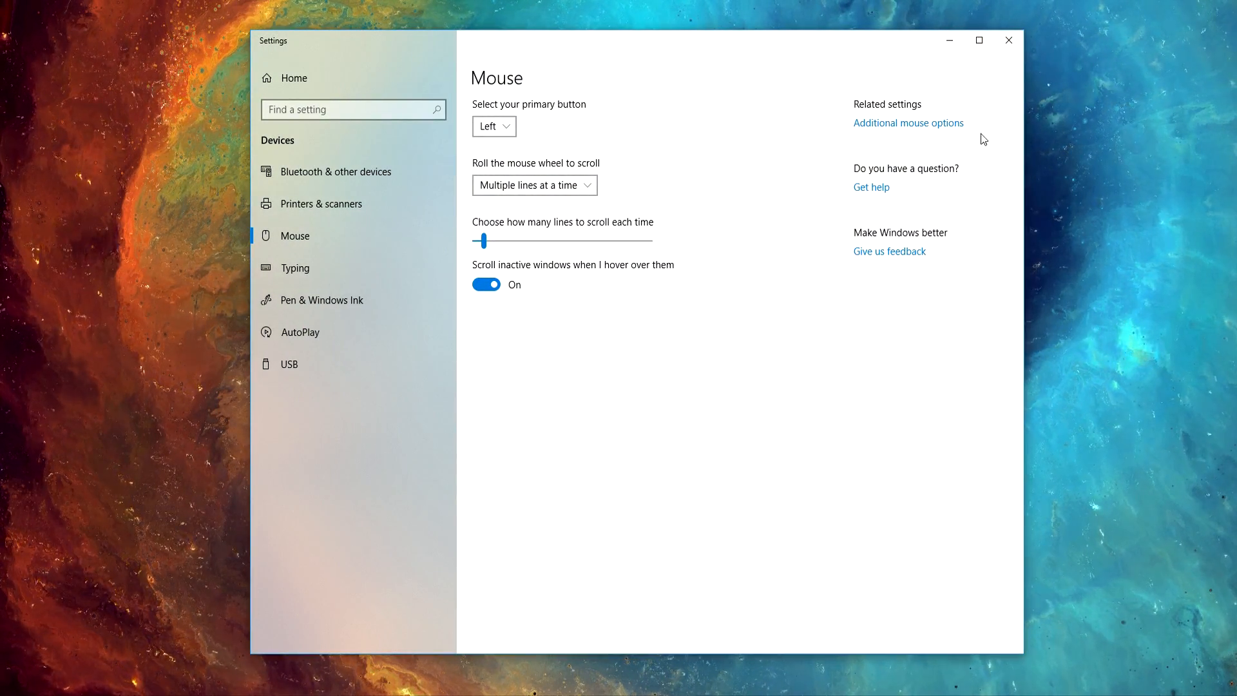
# Untick Enhance pointer precision in Mouse Properties' Pointer Options
pyautogui.click(908, 123)
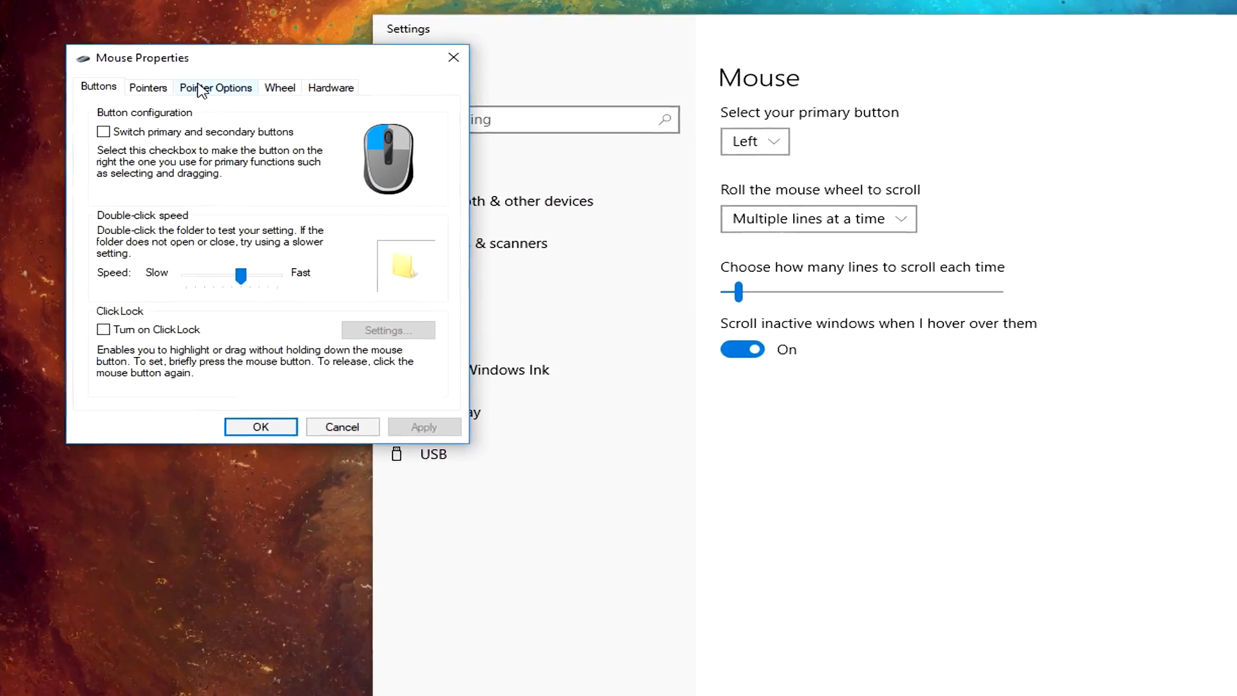
pyautogui.click(215, 88)
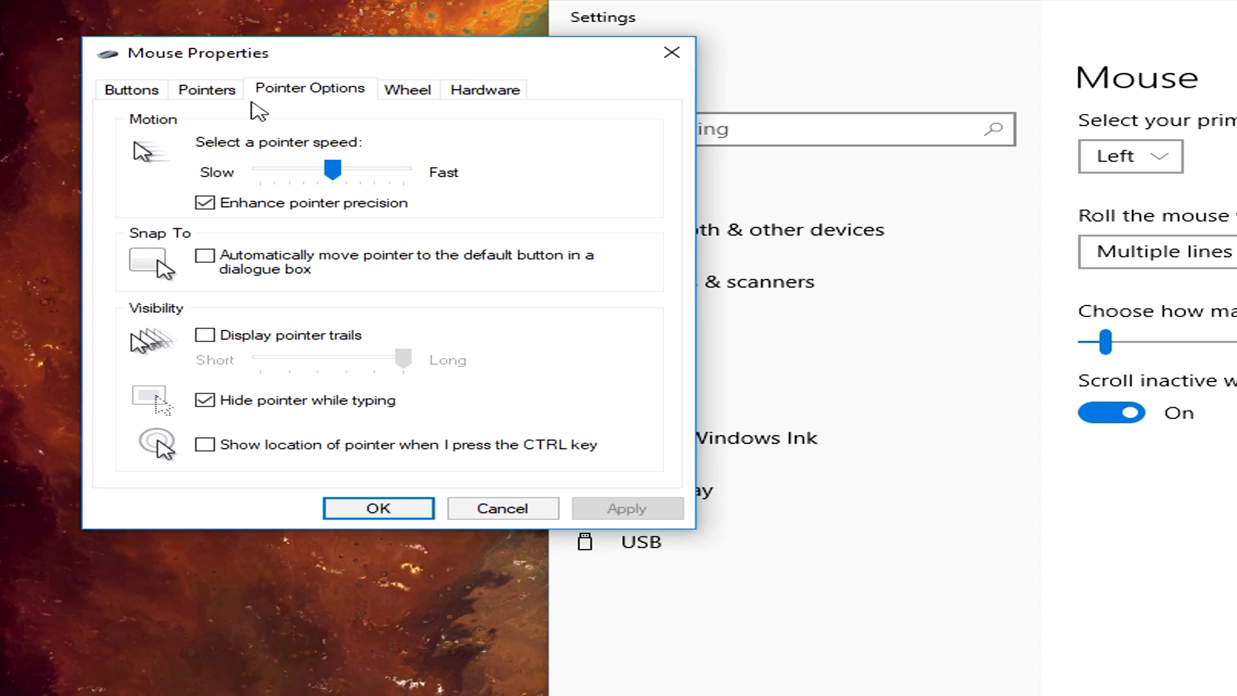
pyautogui.click(206, 203)
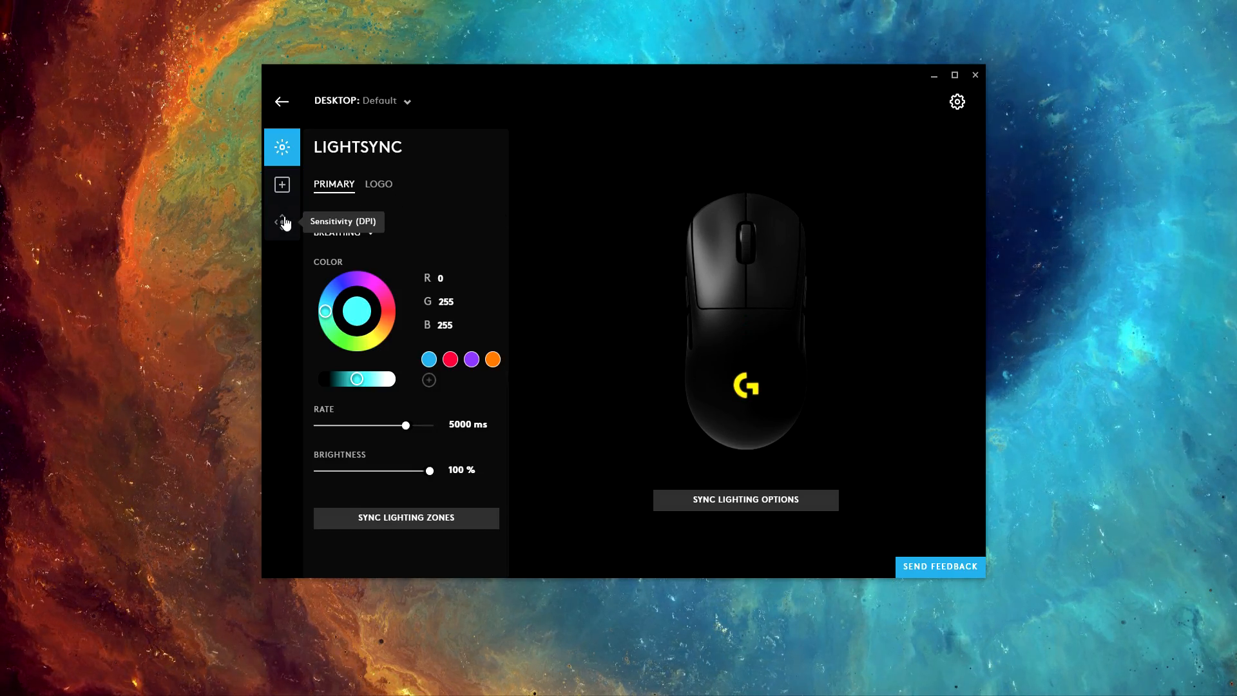
# Show the Sensitivity (DPI) page listing speeds 400, 1600, 3200, 6400 and 1000 report rate
pyautogui.click(282, 221)
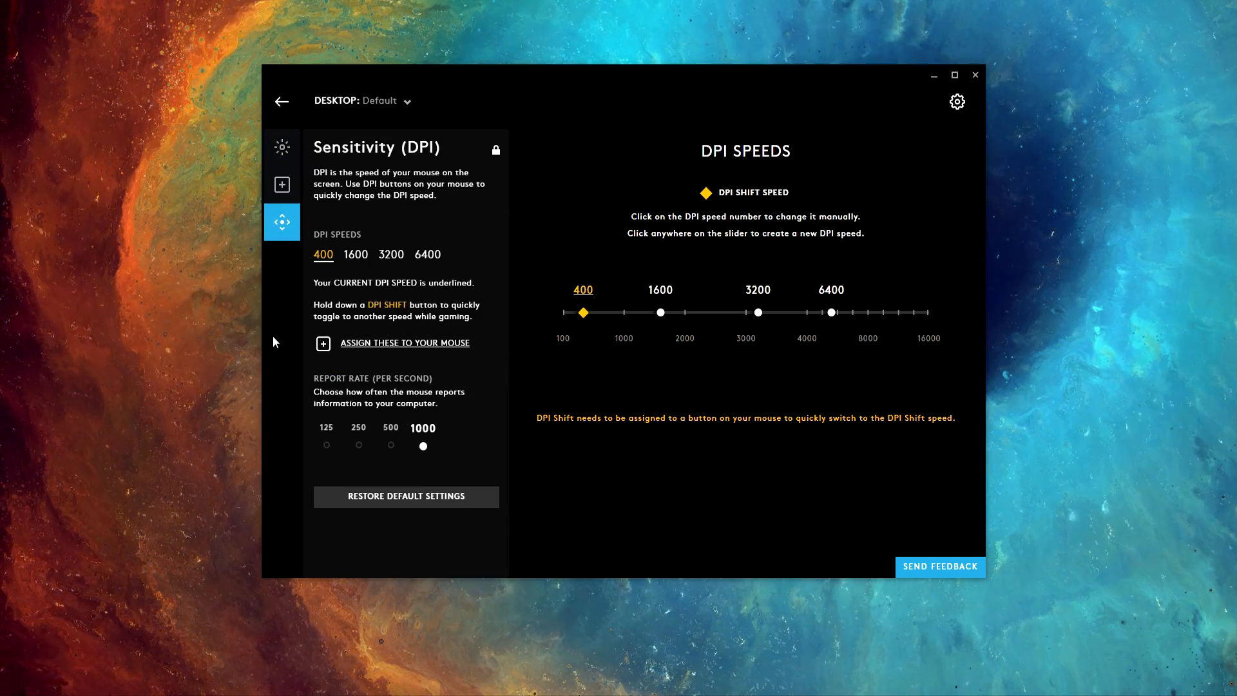